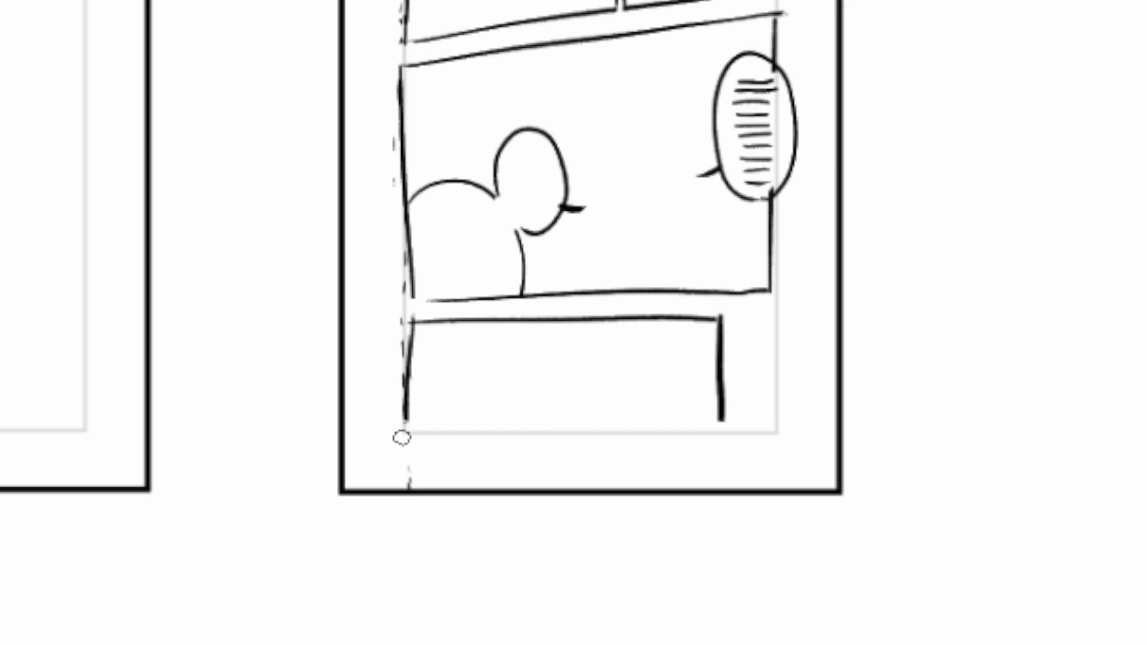
- Draw a brush line along the bottom edge of the lowest panel to complete its border
left_click_drag(406, 435, 636, 456)
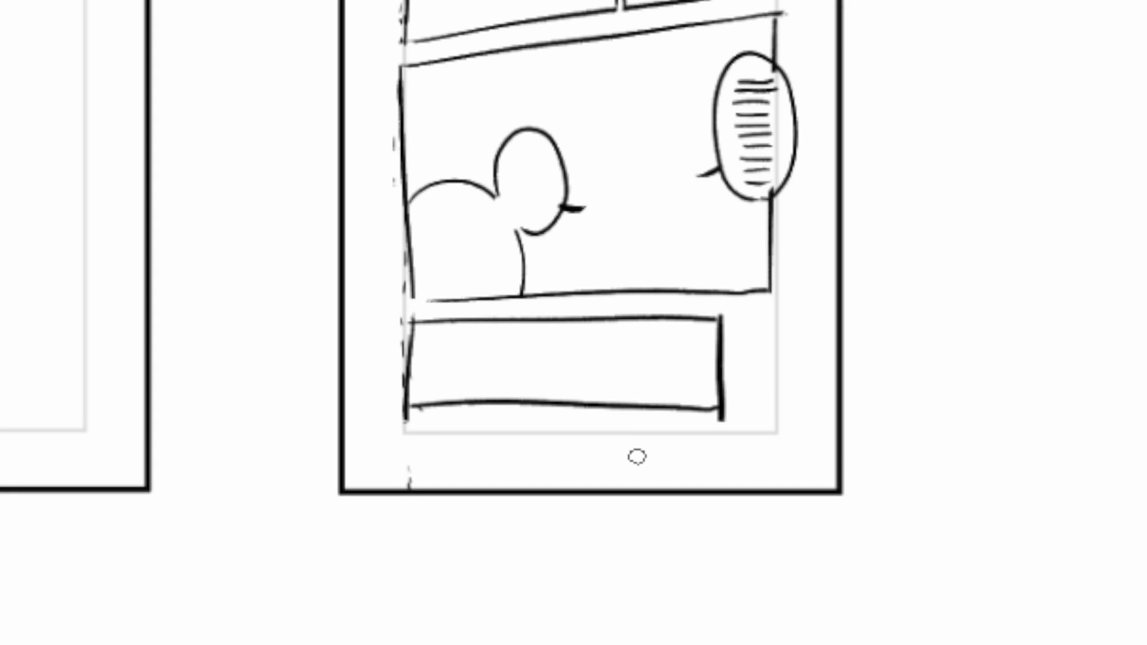
mouse_move(545, 310)
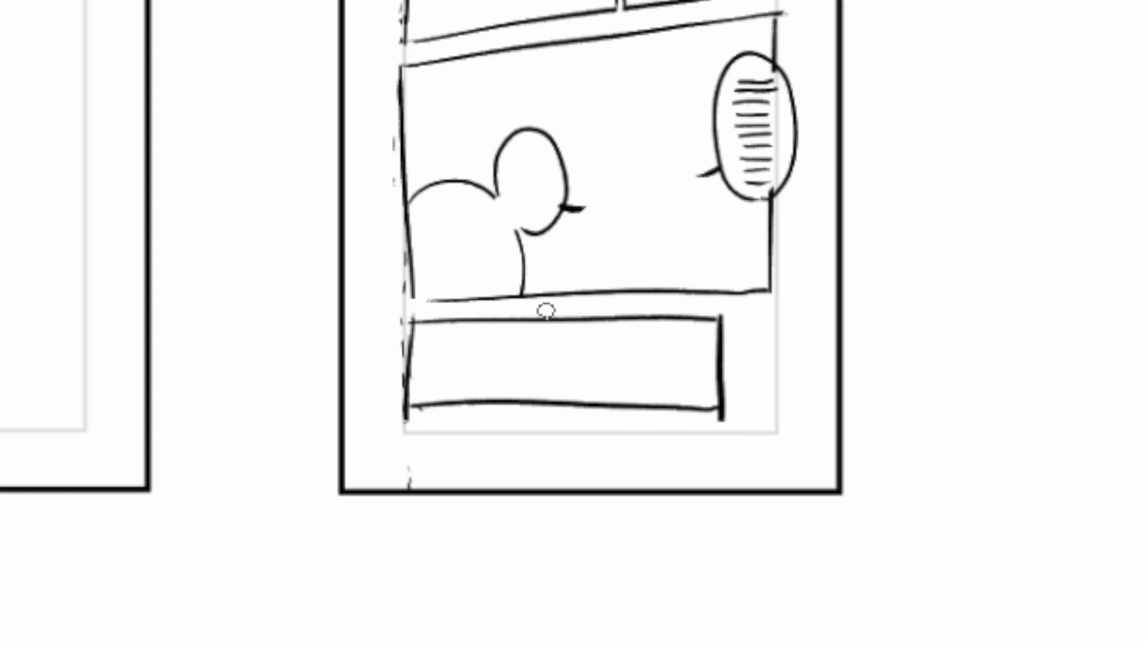